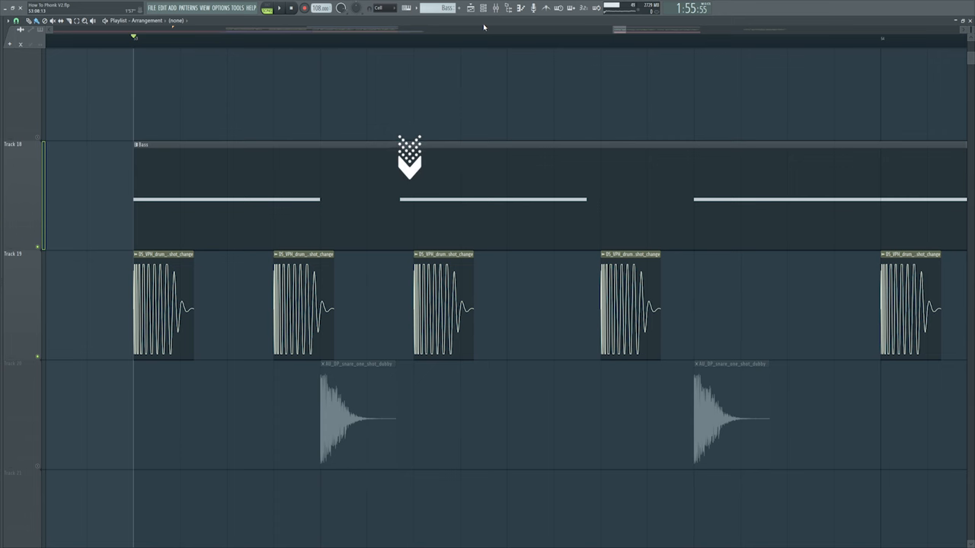
Step: Switch to the browser tab with YouTube results for 'michael jackson noises'
{"action": "left_click", "coordinate": [278, 8]}
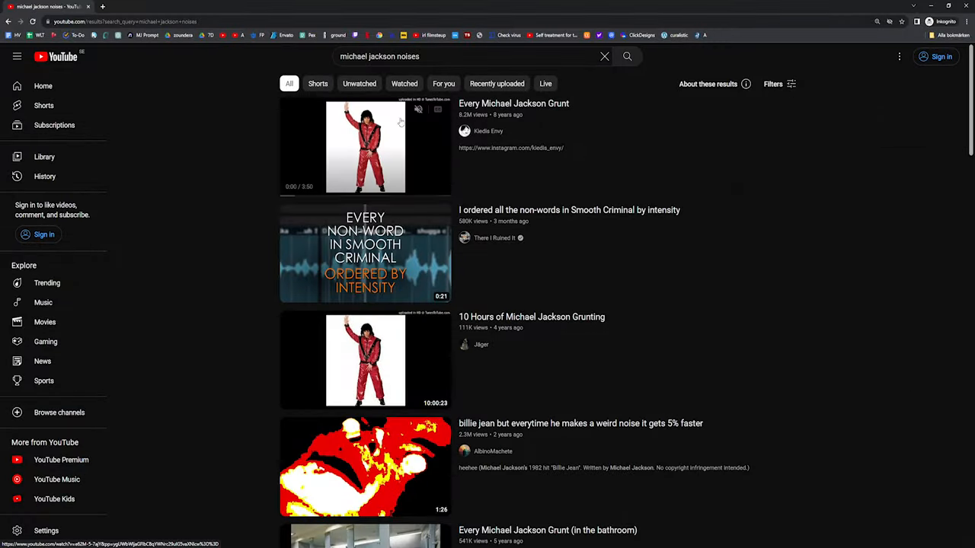
{"action": "left_click", "coordinate": [365, 147]}
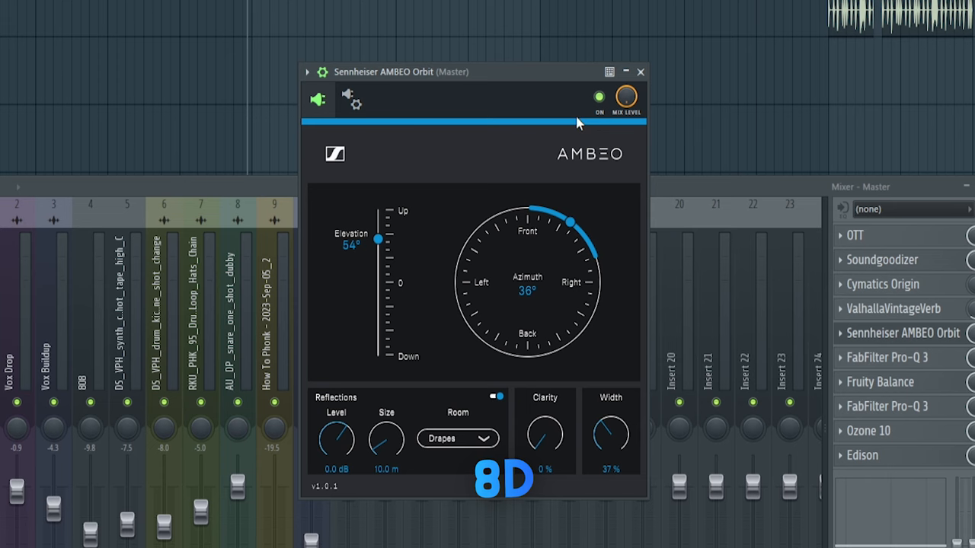
Step: Drag the AMBEO Orbit control down to set the 8D spatial position
{"action": "left_click_drag", "start_coordinate": [570, 221], "coordinate": [507, 355]}
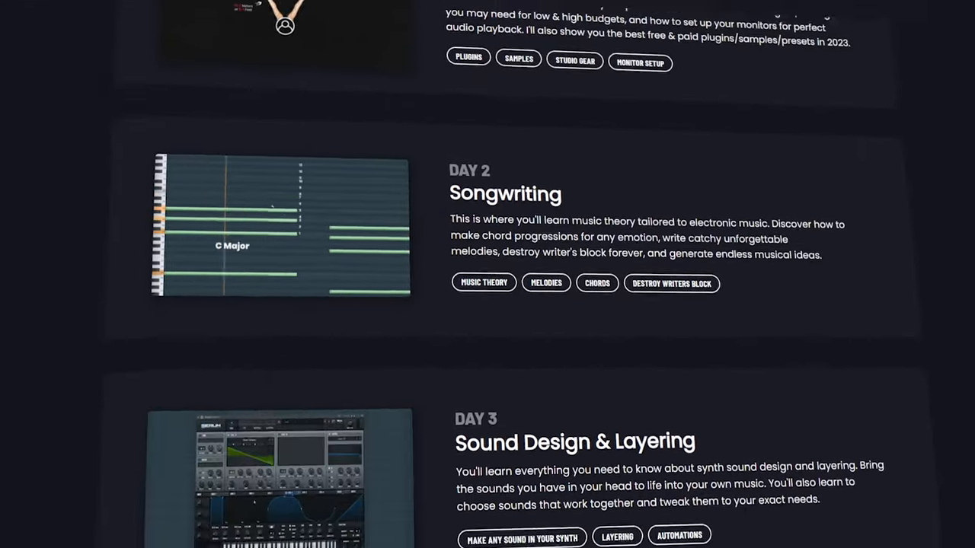
Step: Scroll the course page down to reveal the Day 4 Mixing & Production lesson
{"action": "scroll", "scroll_direction": "down", "scroll_amount": 3}
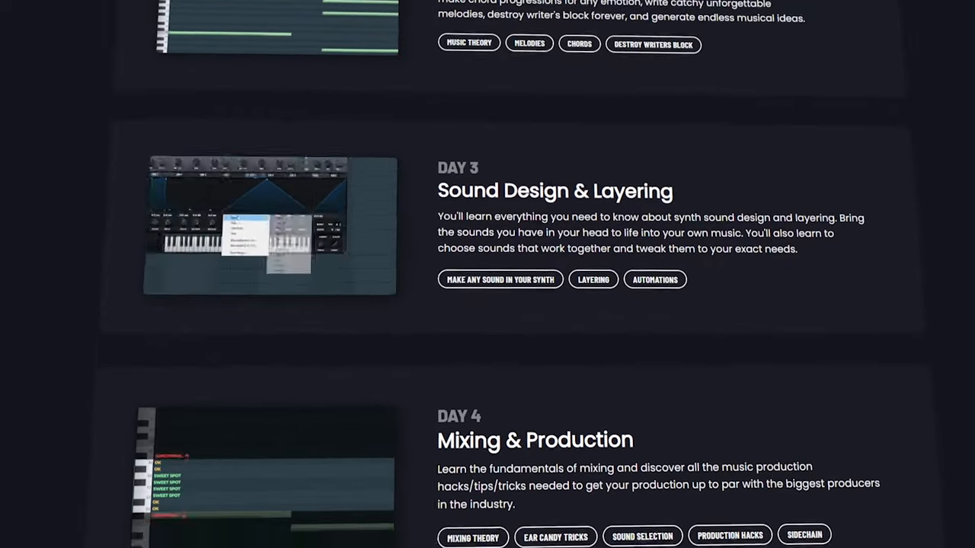